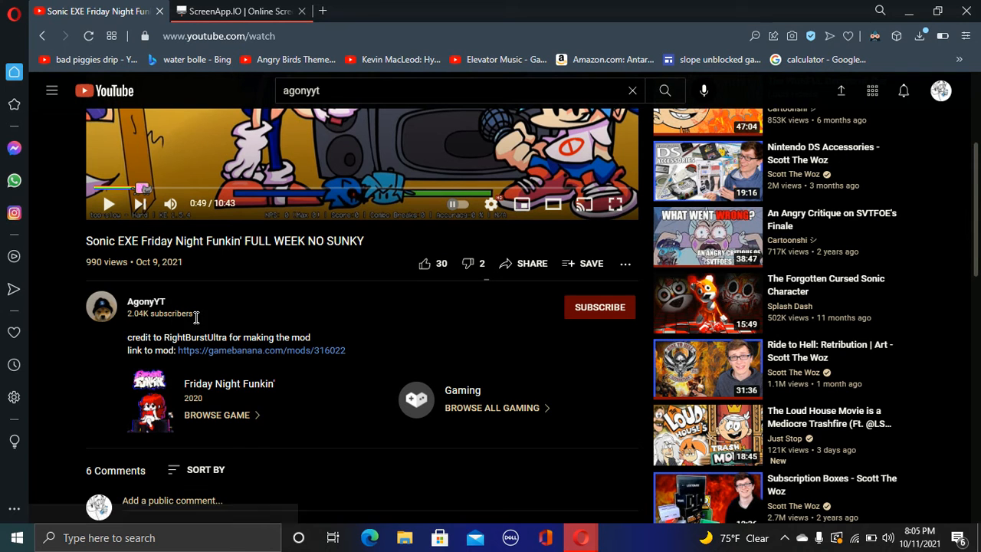
pyautogui.moveTo(261, 298)
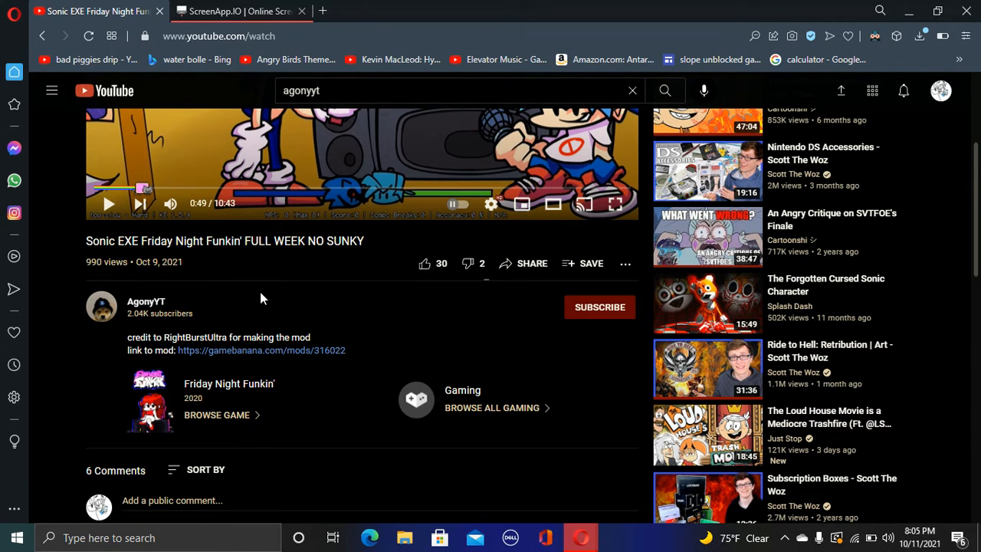
pyautogui.moveTo(328, 273)
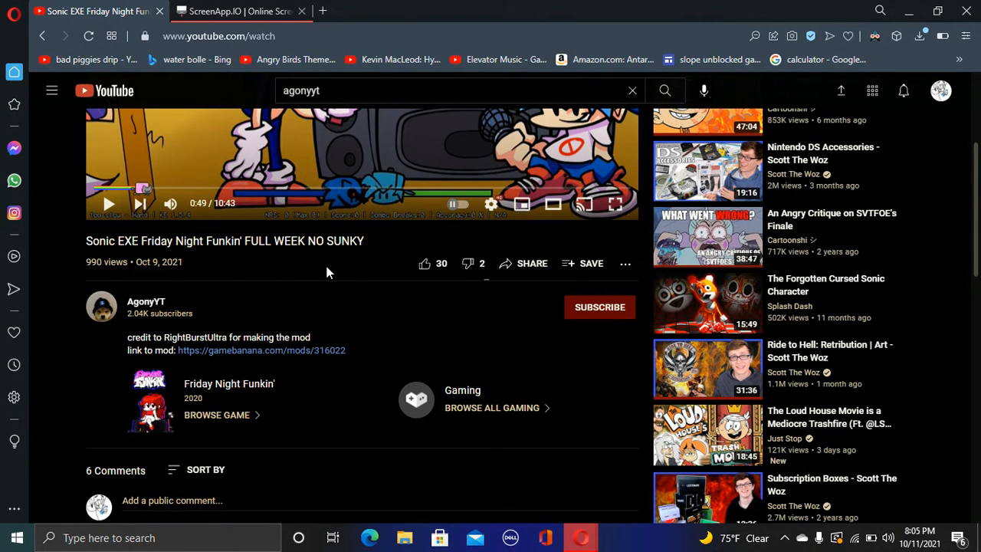
pyautogui.moveTo(146, 276)
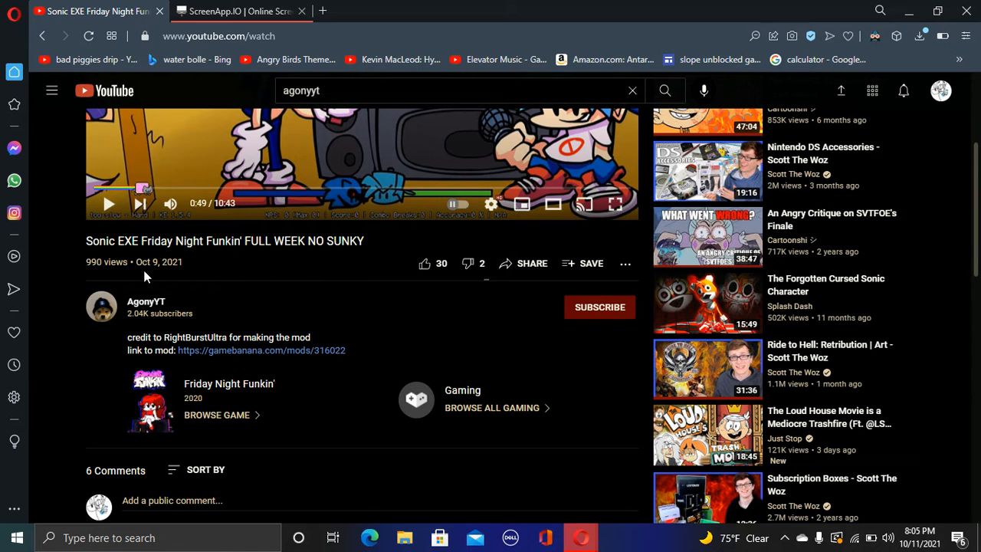
pyautogui.moveTo(288, 420)
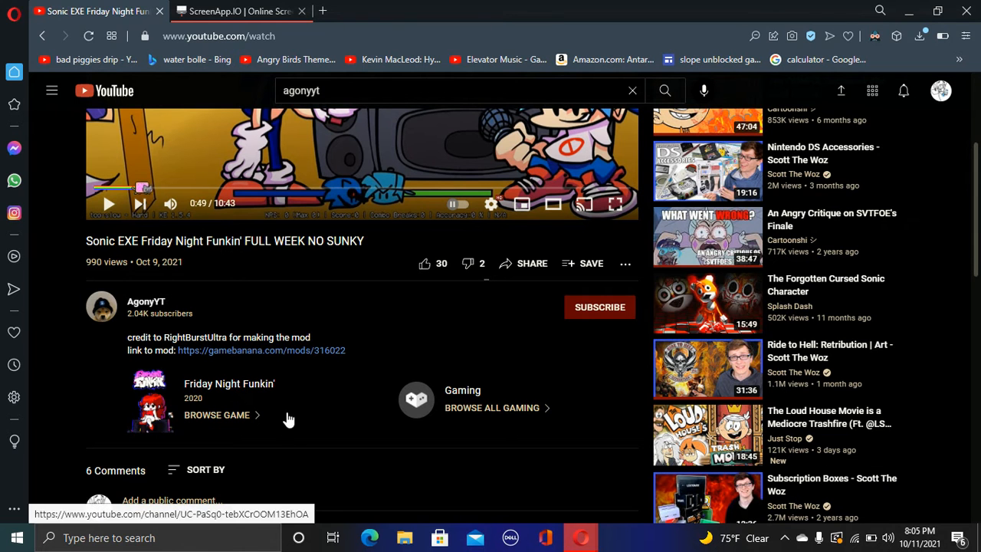
# Step: Scroll through the Sonic EXE Friday Night Funkin' video's comment list and reply threads
pyautogui.scroll(-3)
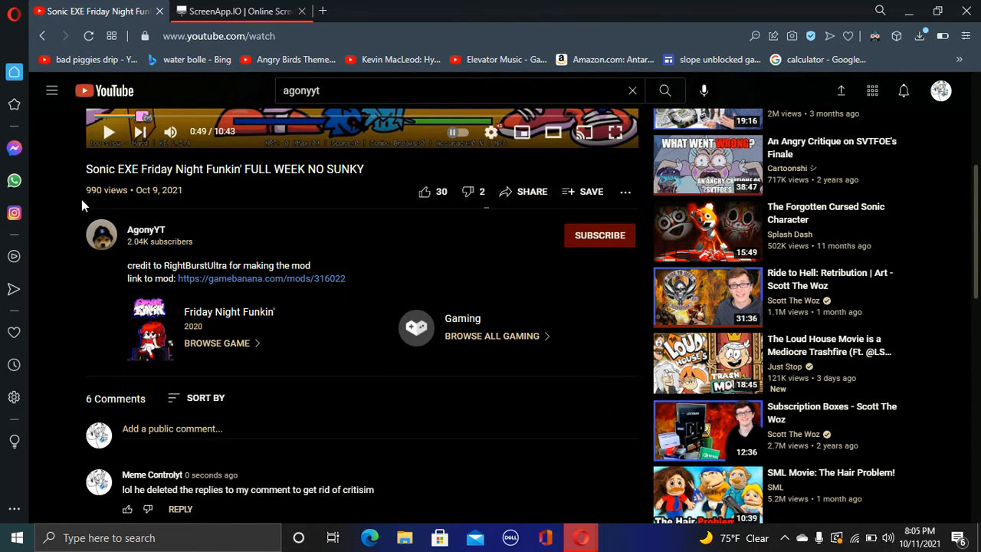
pyautogui.scroll(-3)
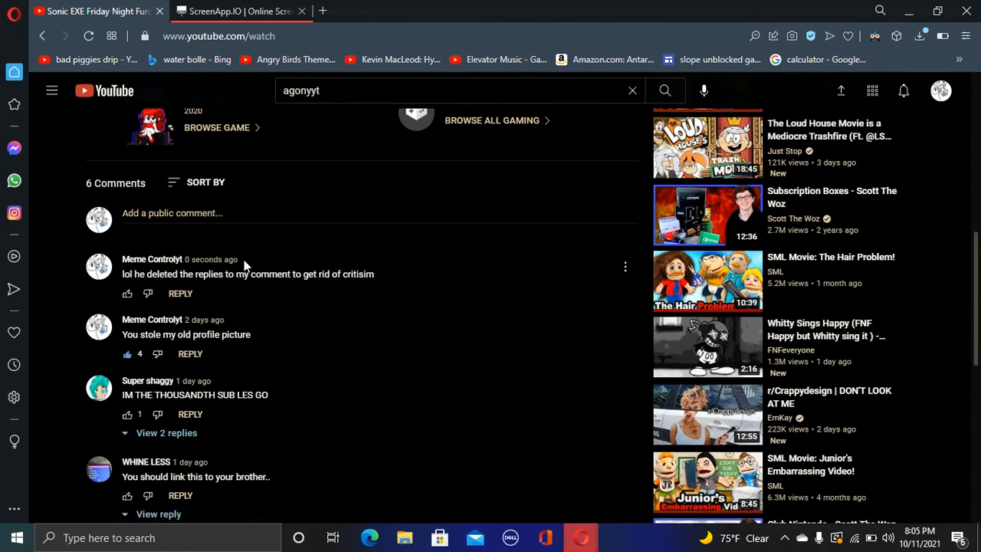
pyautogui.scroll(-3)
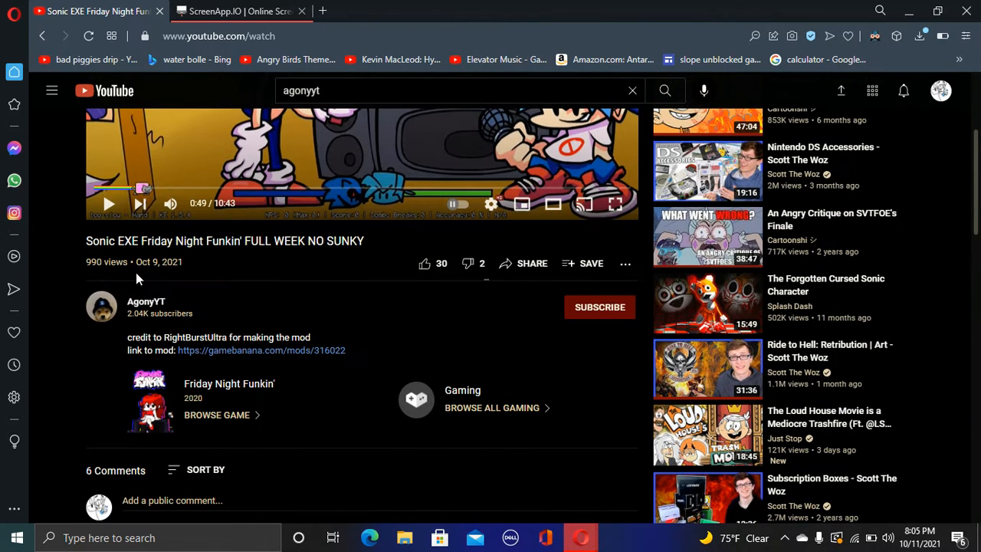
pyautogui.scroll(-3)
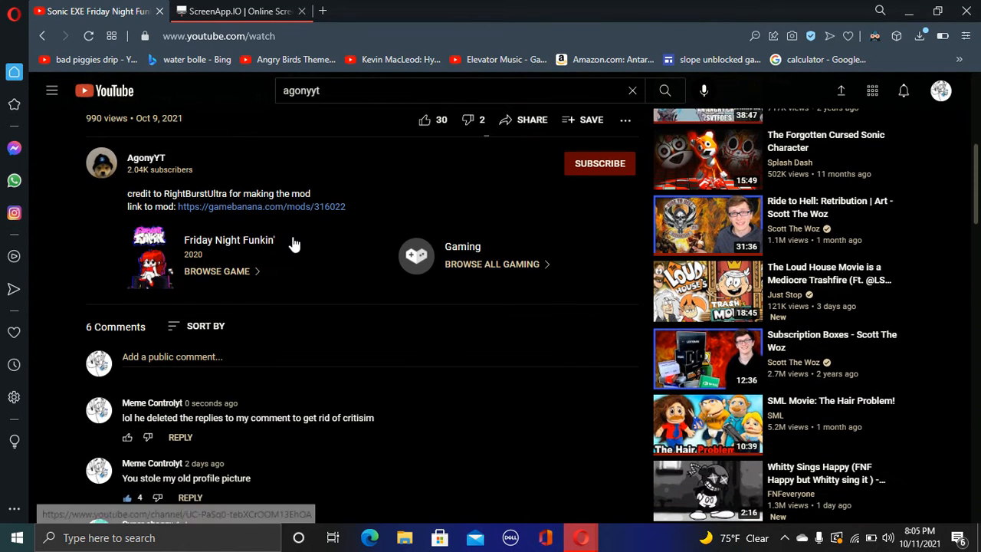
pyautogui.scroll(-3)
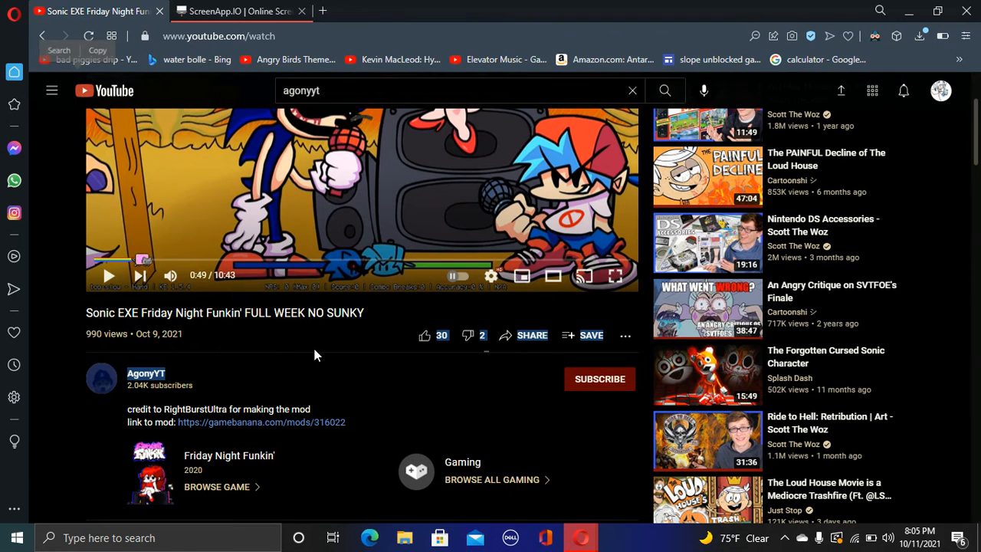
pyautogui.scroll(-3)
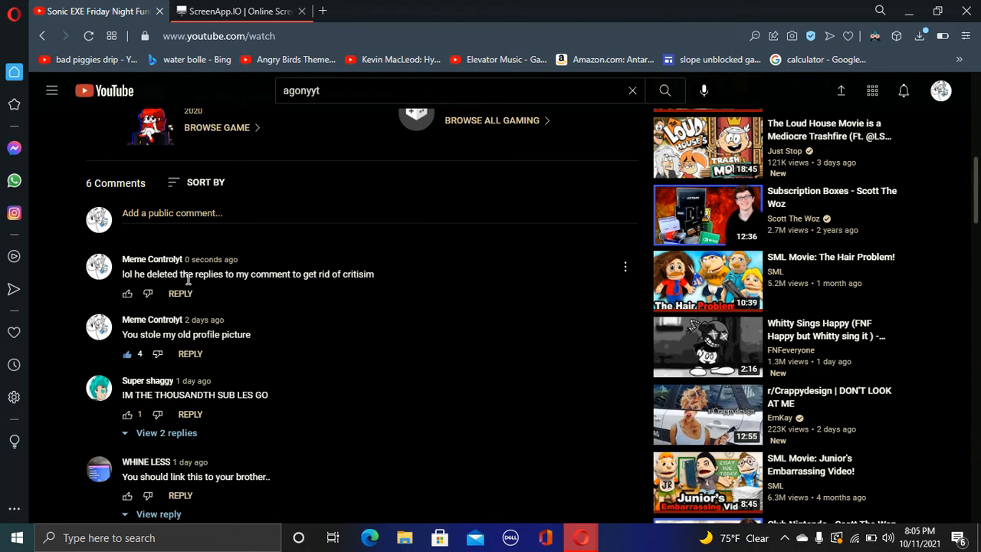
pyautogui.moveTo(311, 385)
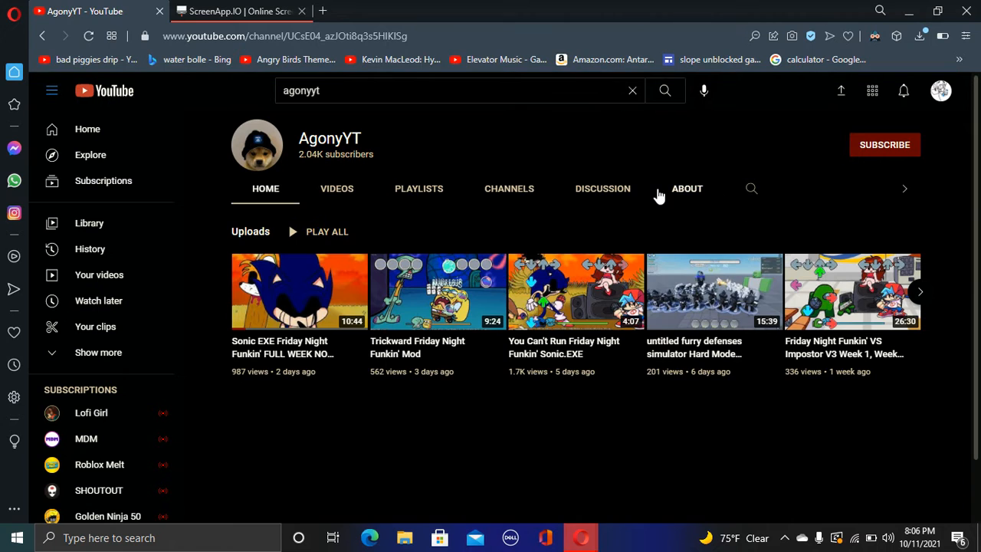
# Step: From AgonyYT's About section, start a Report user flow against the channel
pyautogui.click(687, 189)
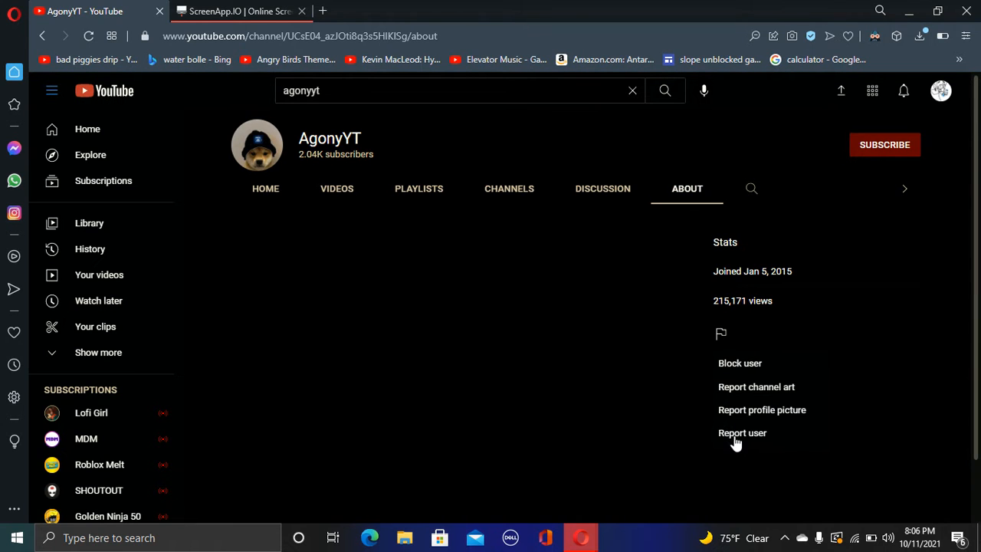
pyautogui.moveTo(763, 439)
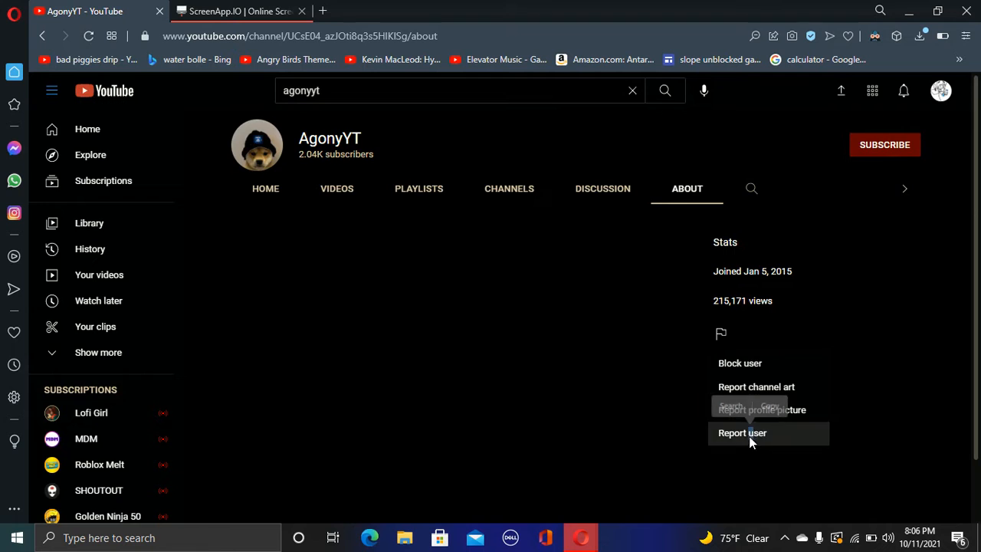
pyautogui.click(743, 432)
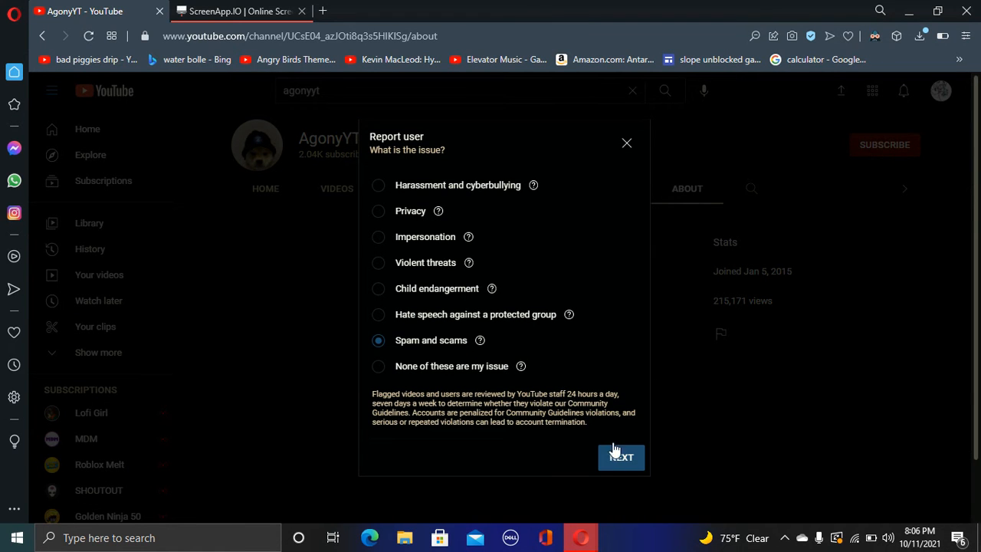
pyautogui.moveTo(575, 405)
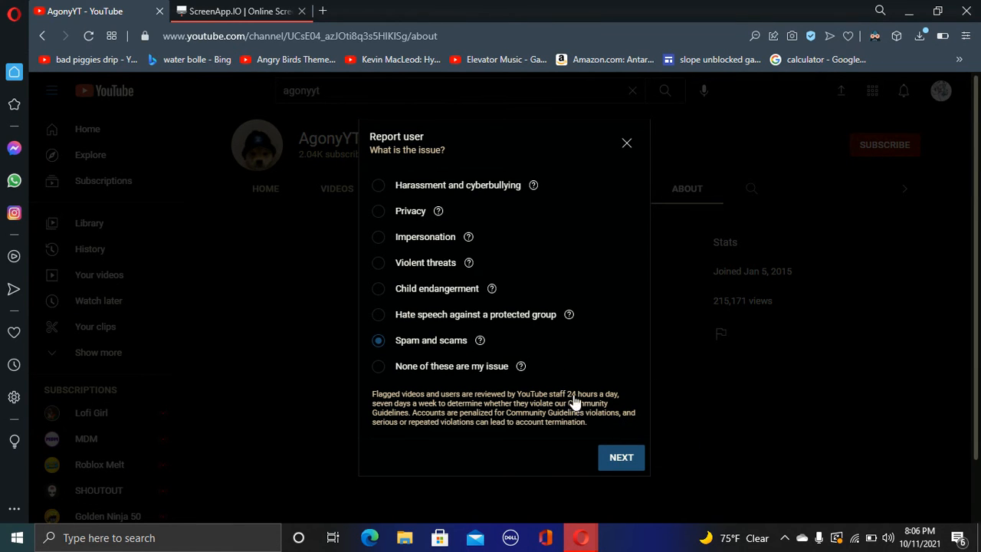
pyautogui.click(621, 457)
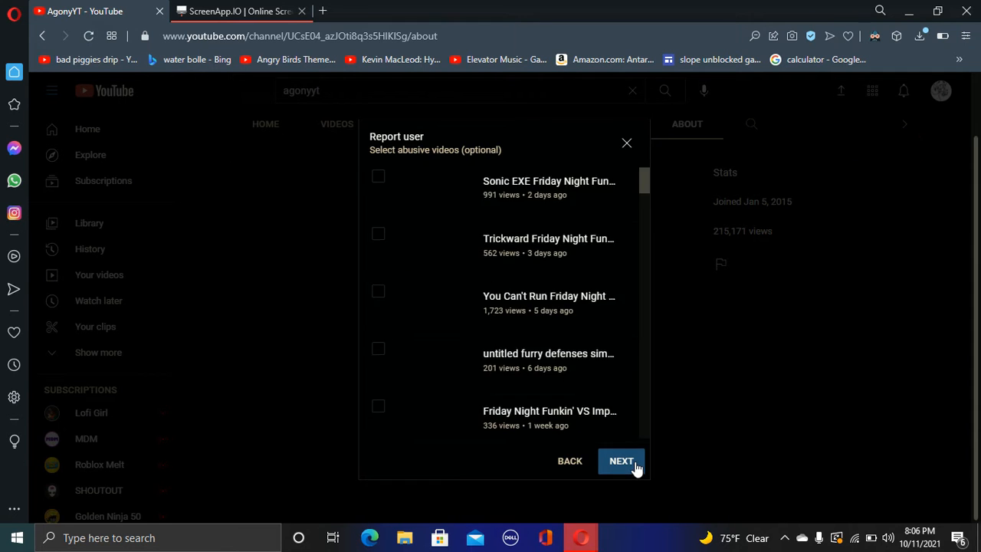
pyautogui.click(621, 460)
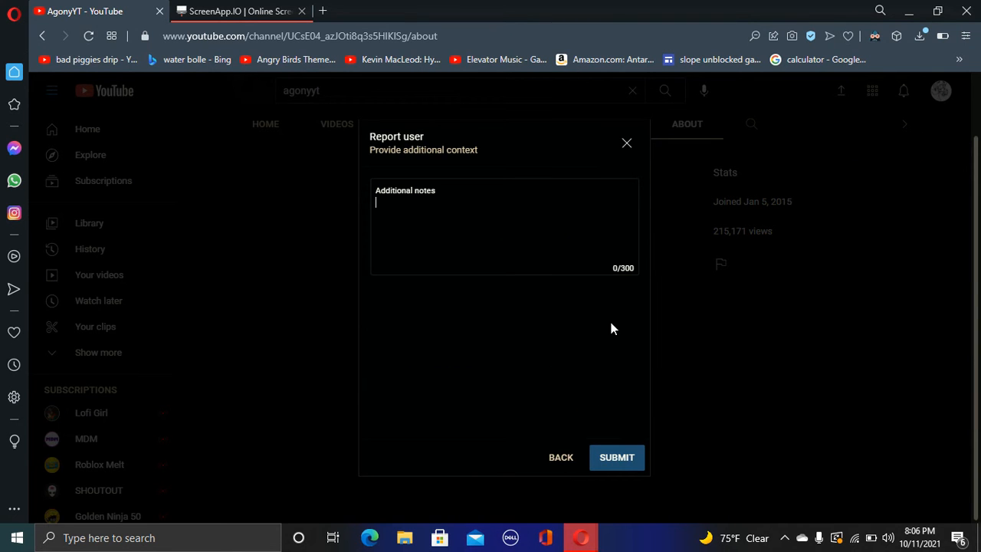
pyautogui.write('He sub bo')
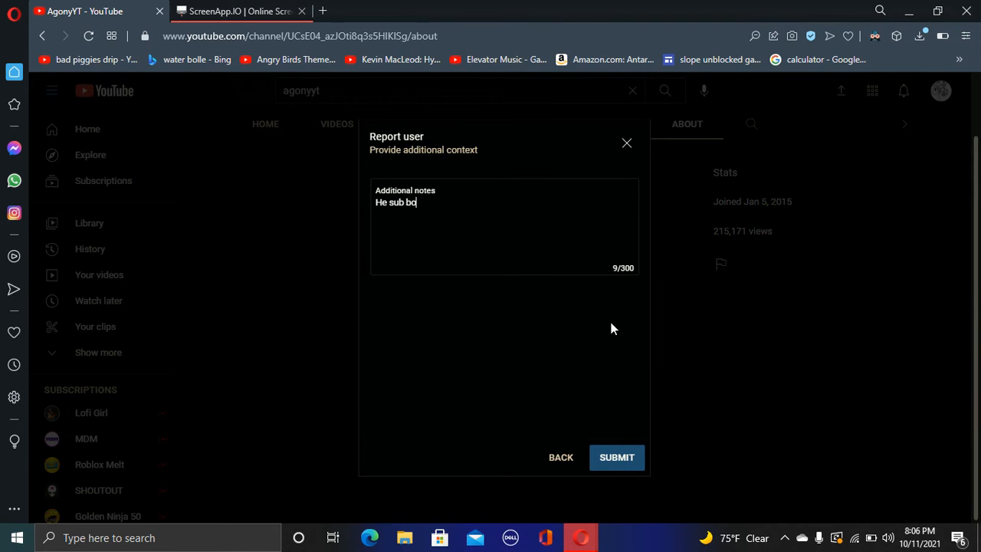
pyautogui.write('ts')
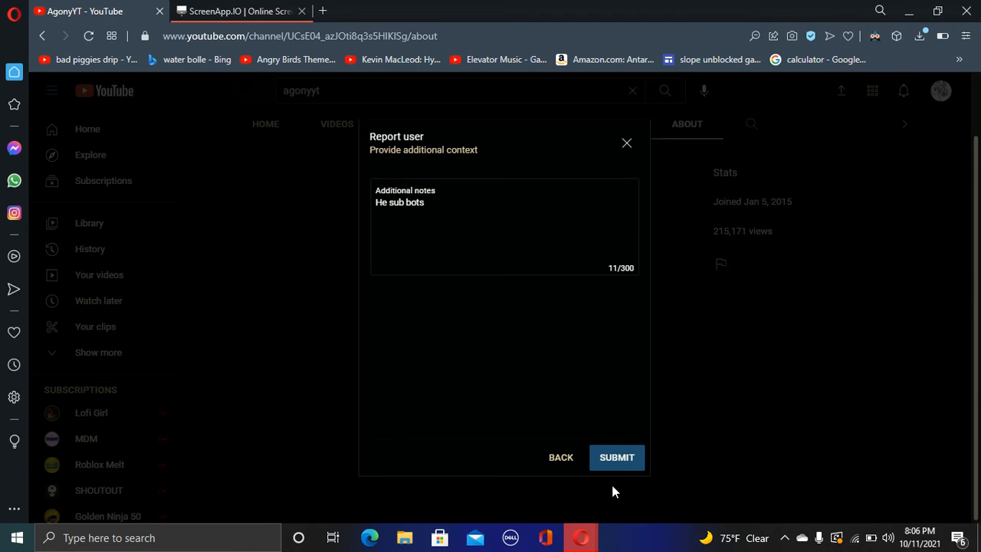
pyautogui.click(616, 457)
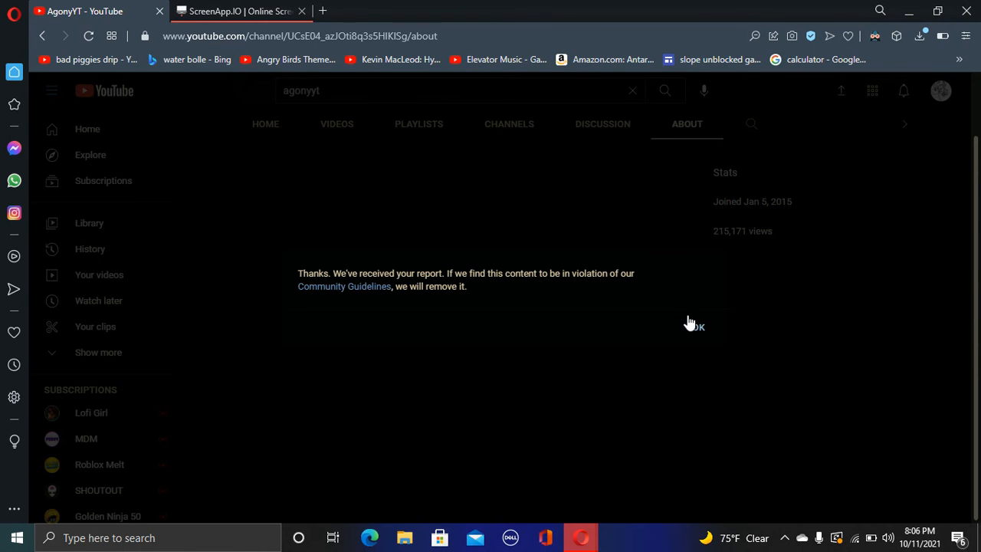
# Step: Dismiss the report confirmation and return to the YouTube home page
pyautogui.click(693, 325)
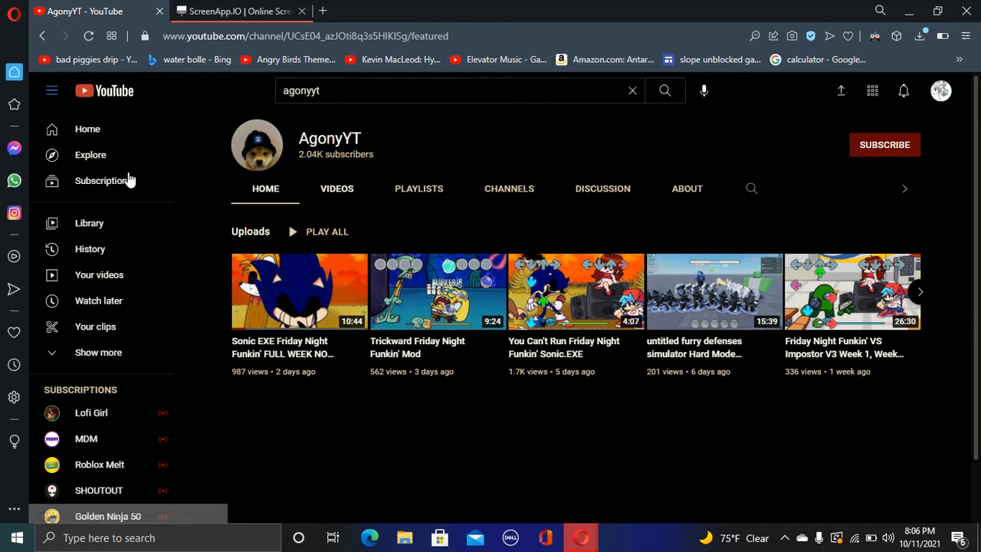
pyautogui.click(457, 90)
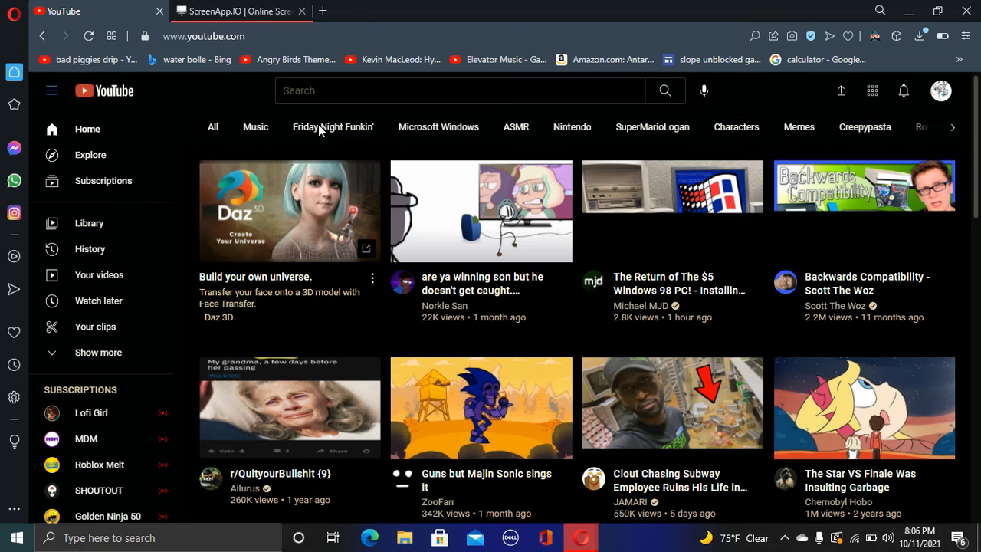
# Step: Rate the recommended Bowser Junior try not to laugh video five stars and submit the feedback
pyautogui.scroll(-3)
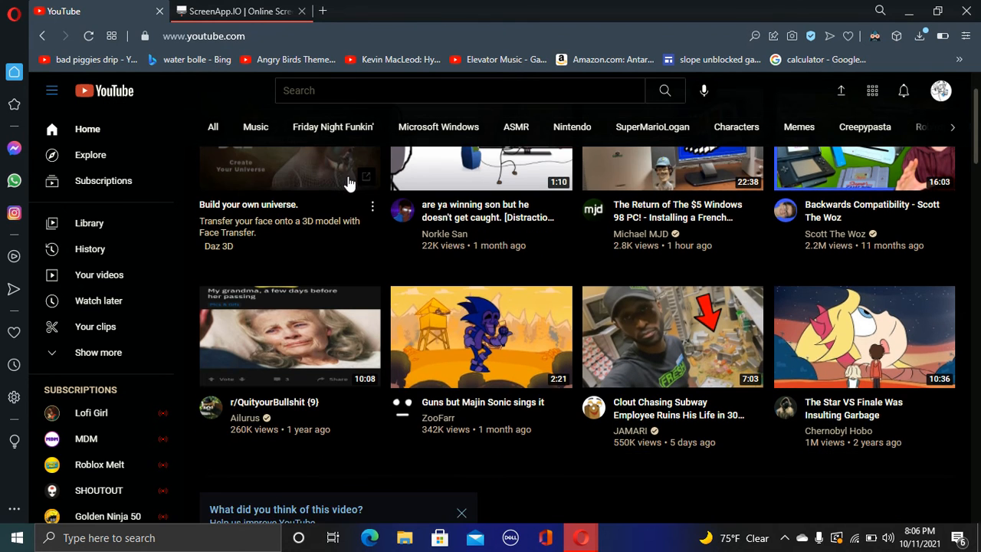
pyautogui.scroll(-3)
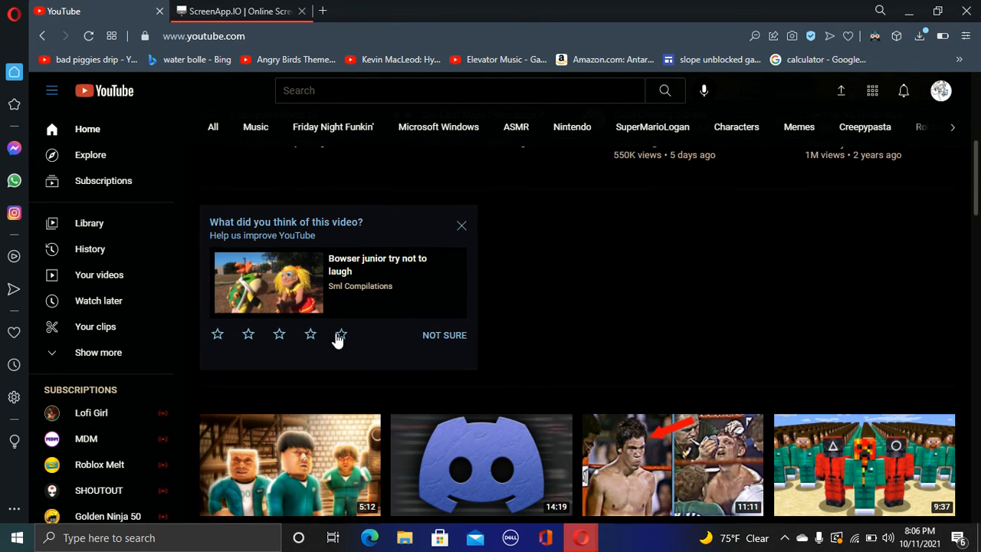
pyautogui.click(341, 334)
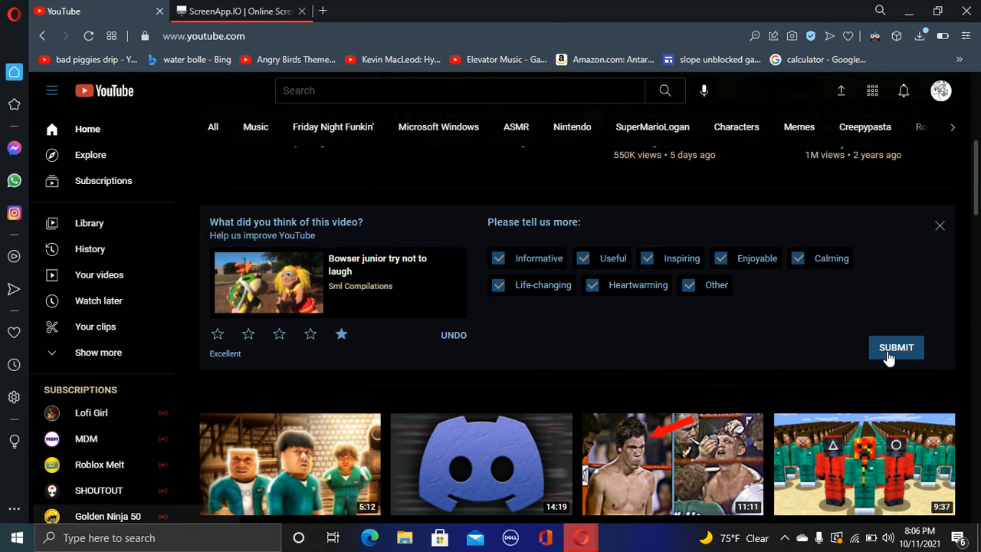
pyautogui.click(896, 347)
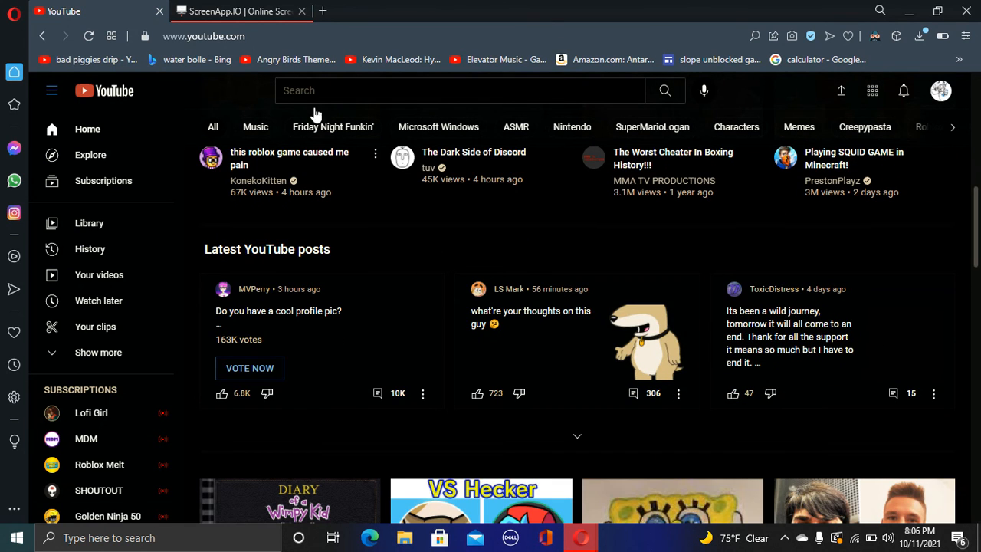